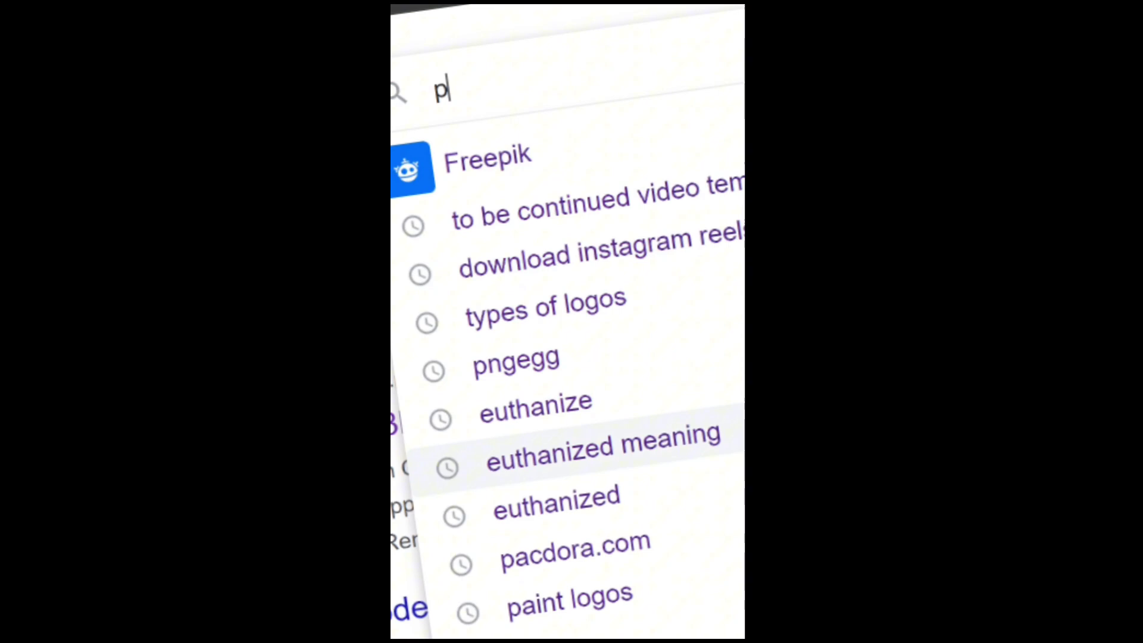
- Search 'pacdora' in the Chrome address bar and open pacdora.com
text(acdora)
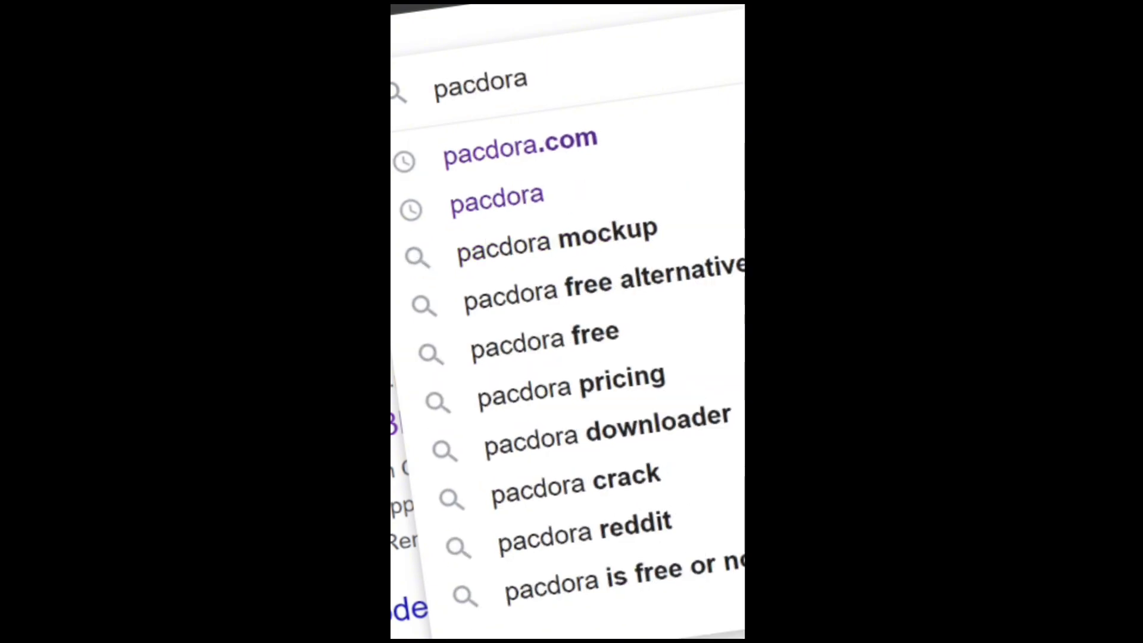
click(519, 155)
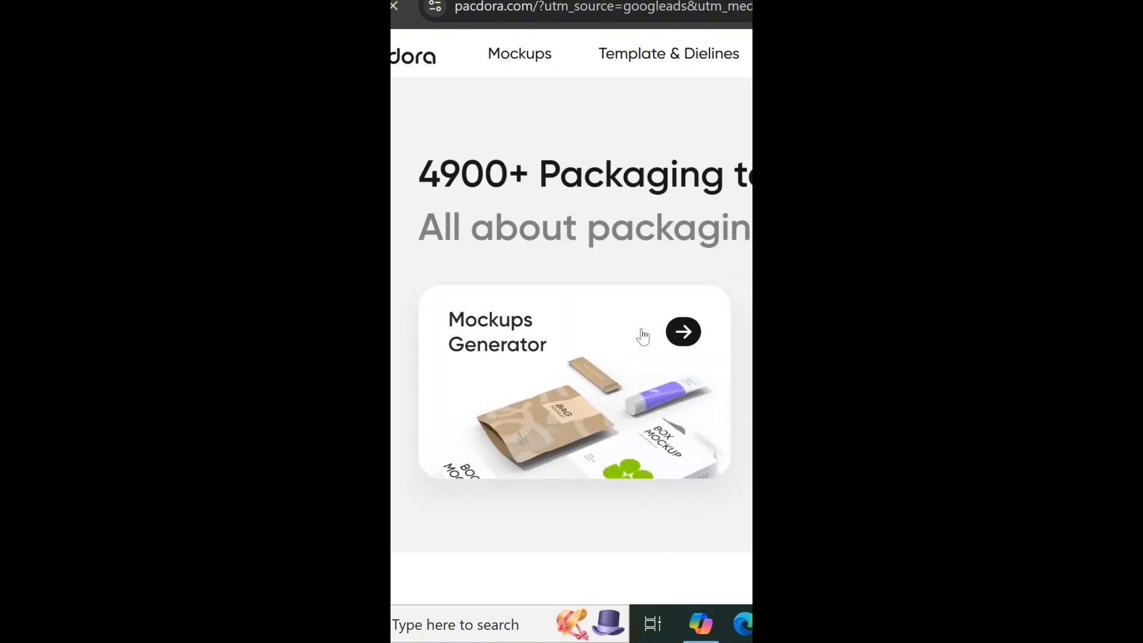
- Scroll down the Pacdora home page toward the tube mockups
scroll(down, 3)
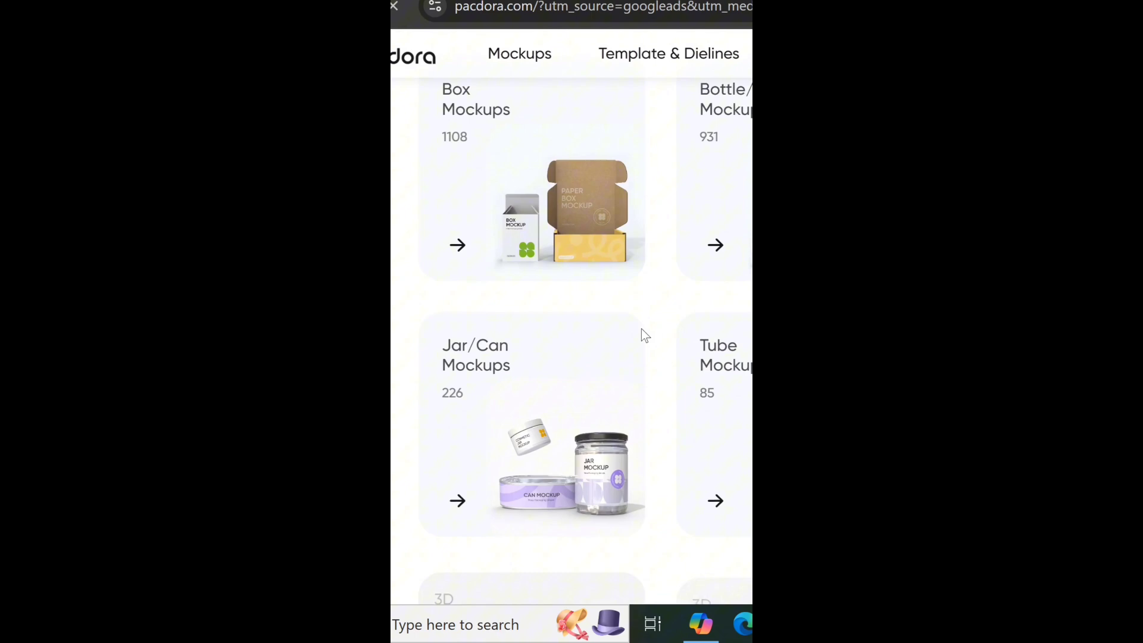
scroll(down, 3)
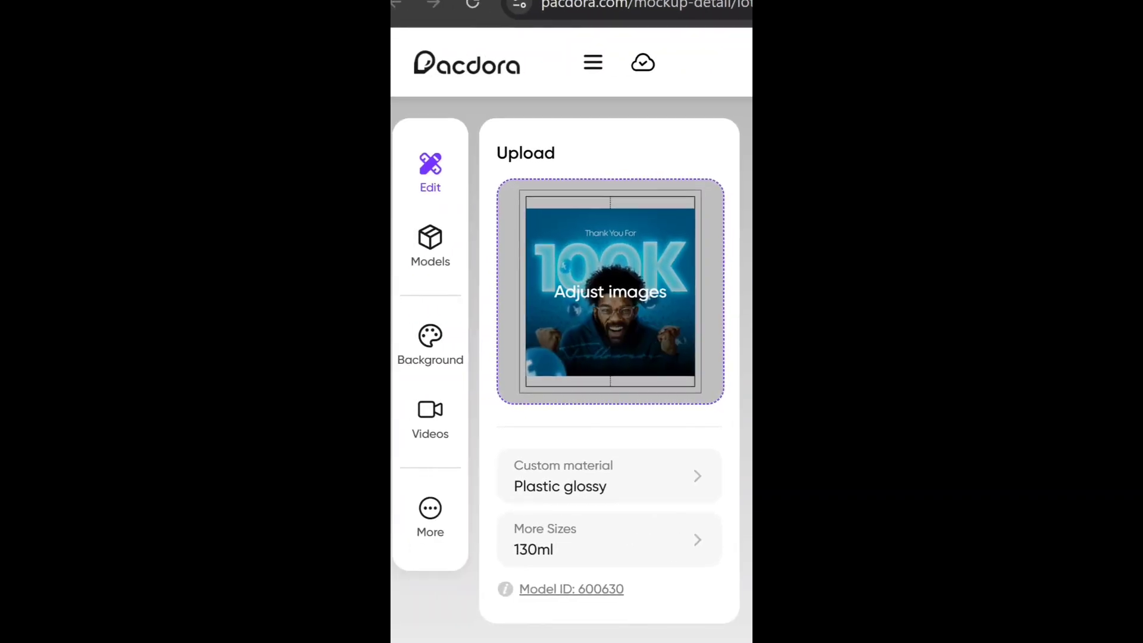
- Close the upload panel and show the 100K-wrapped lotion tube in 3D preview
click(442, 413)
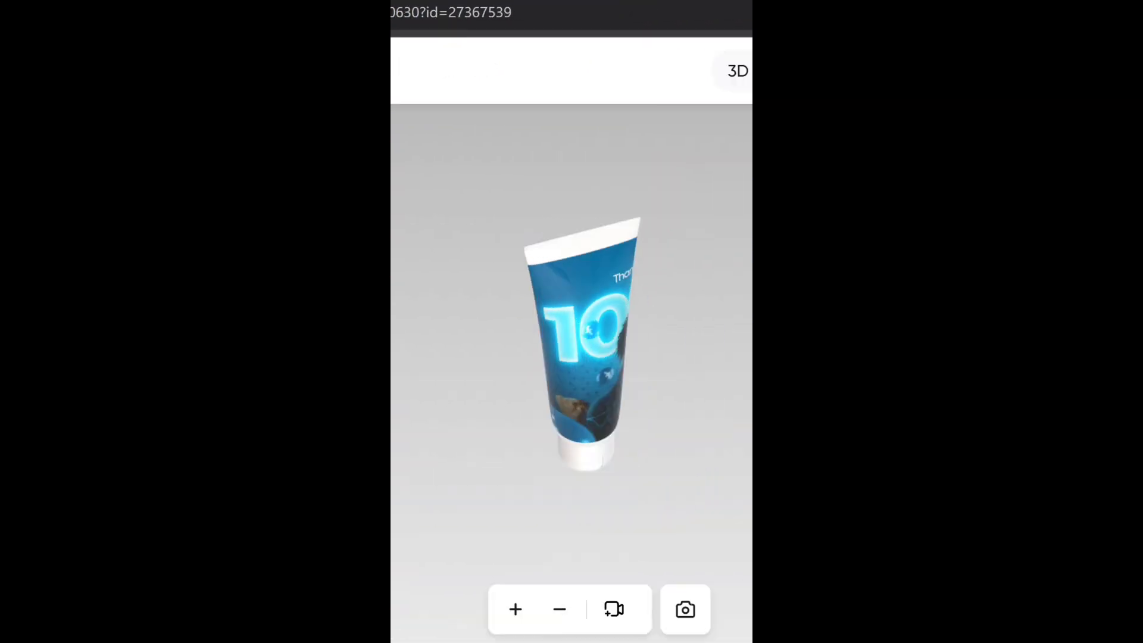
click(559, 609)
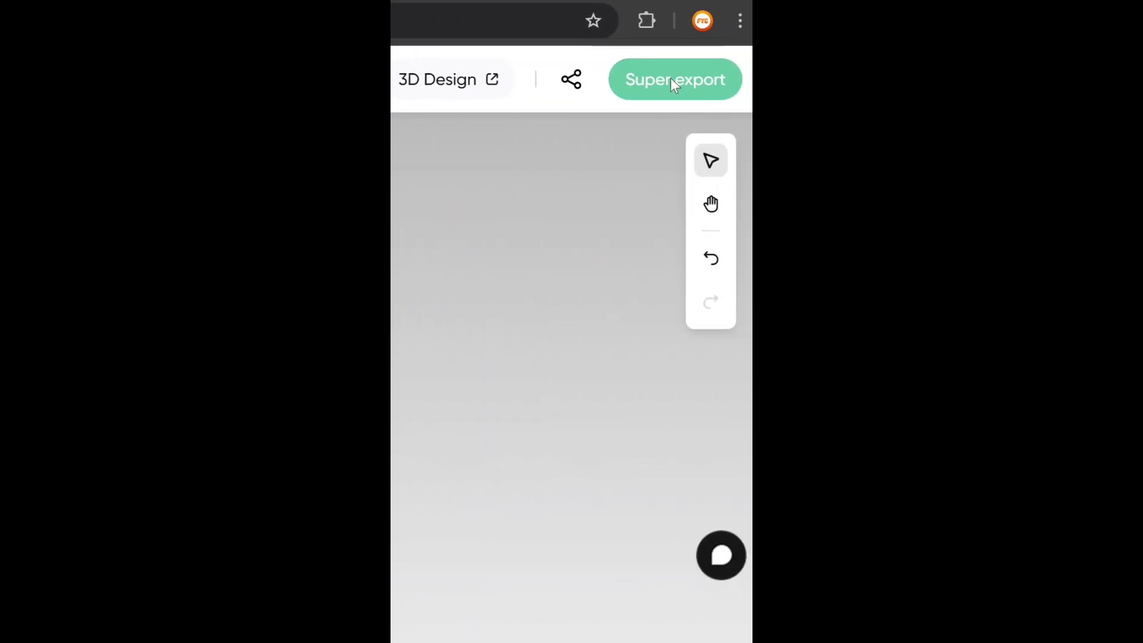
- Export the wrapped tube as a 4K PNG with floor shadow via Super export
click(675, 79)
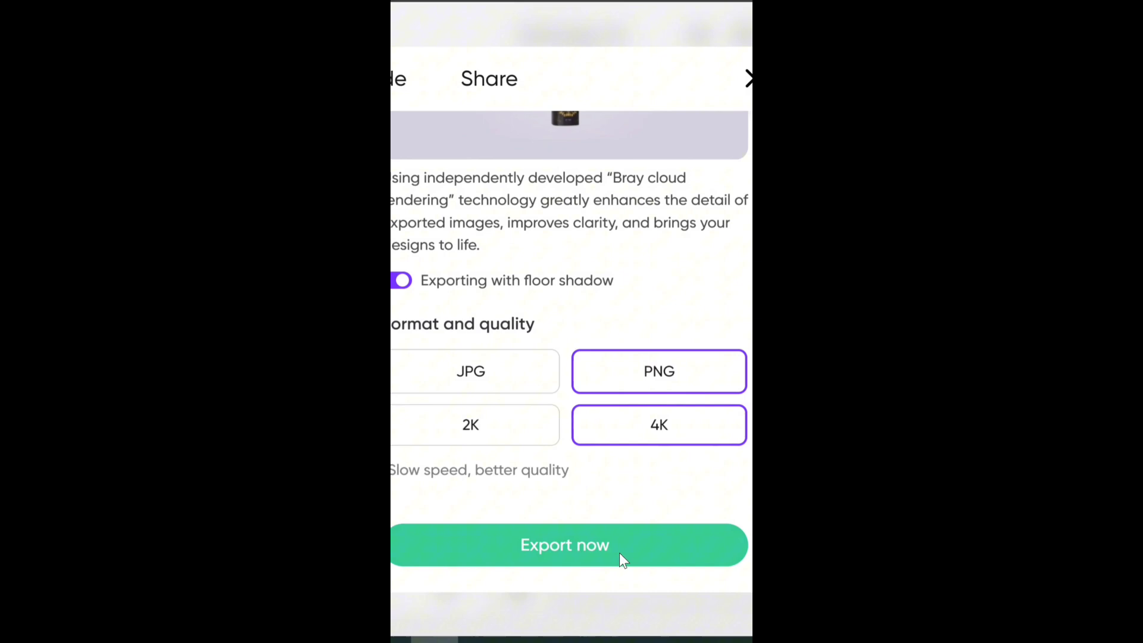
click(565, 545)
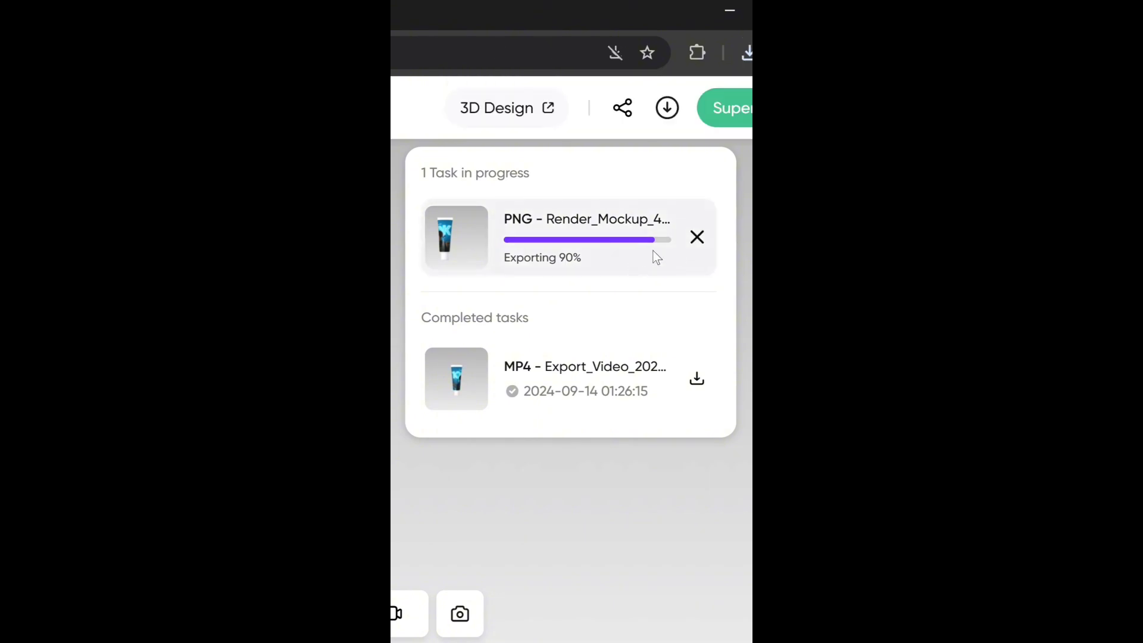
mouse_move(669, 303)
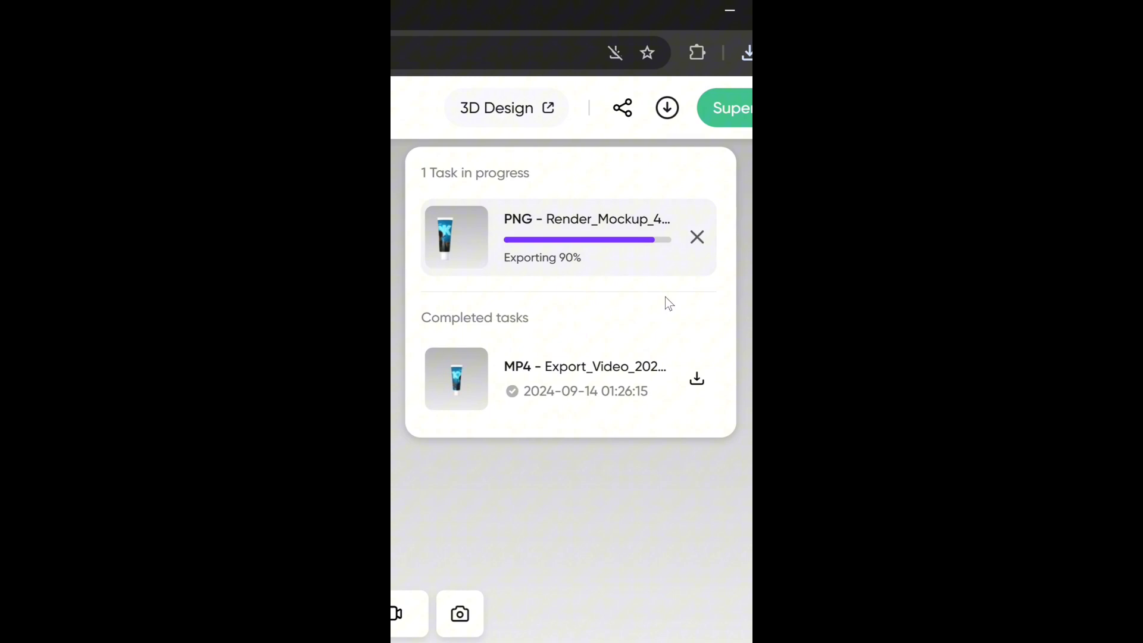
mouse_move(625, 259)
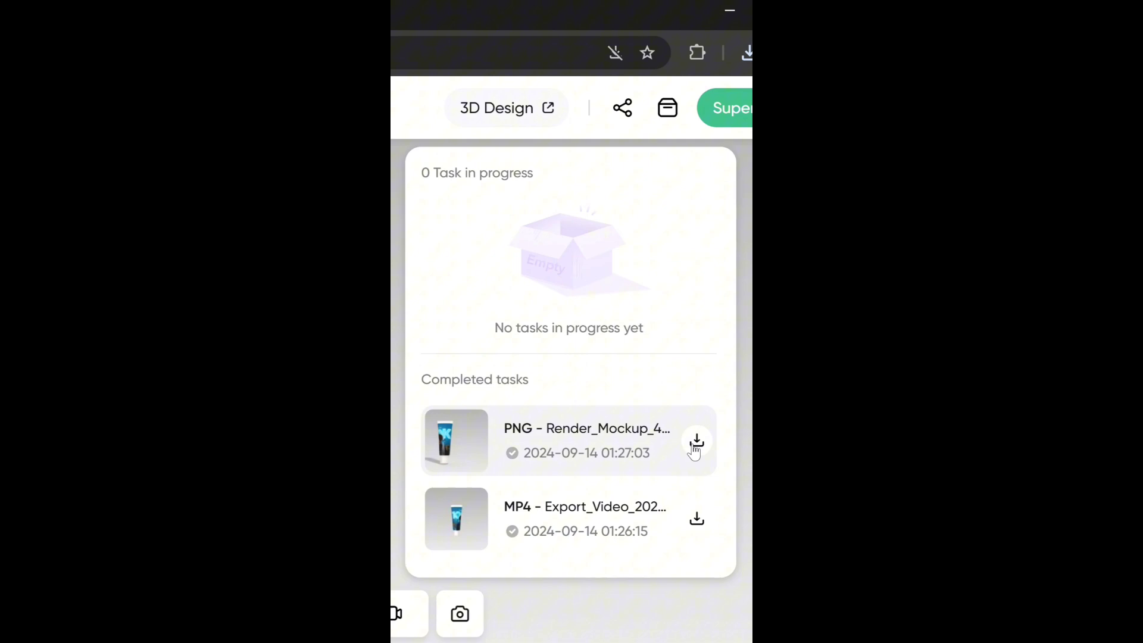
- Download the finished 4K PNG render to the Downloads folder
click(696, 454)
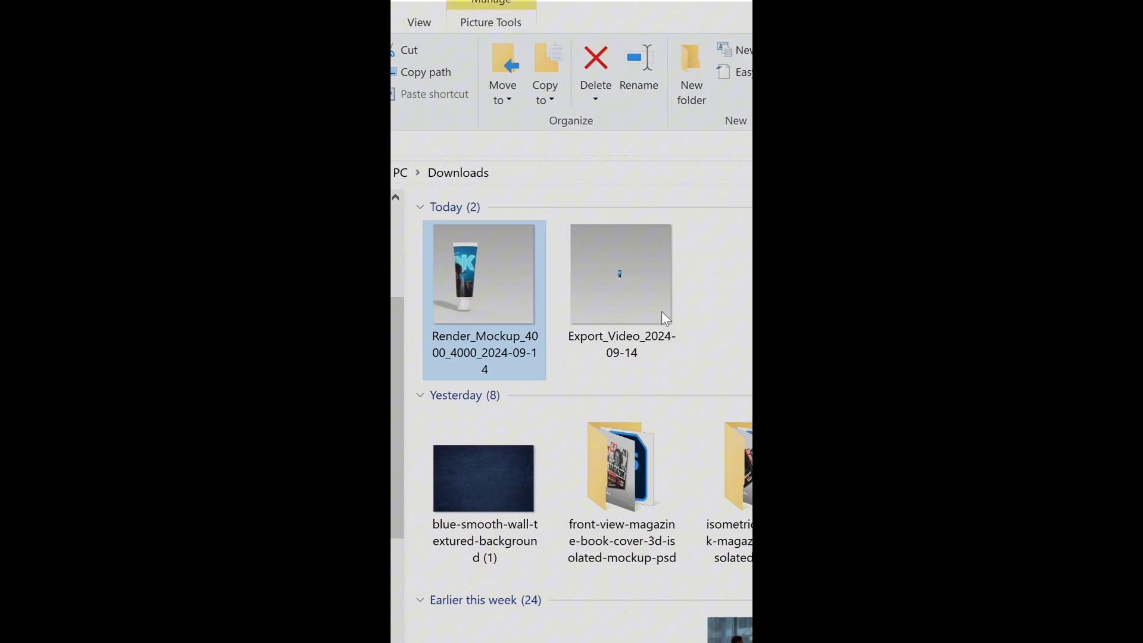